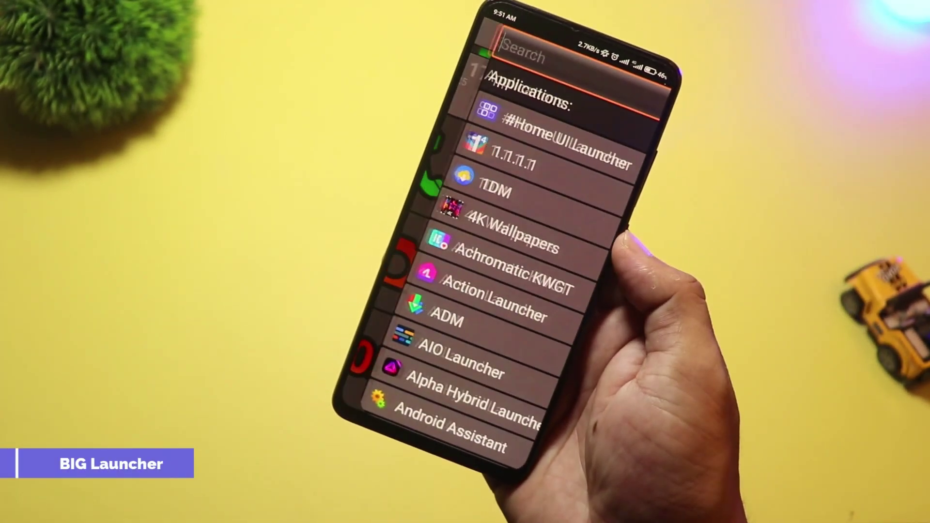
# - Browse BIG Launcher's Applications list and bring up a home tile's edit menu (Clear, Revert, Change icon, Set label)
pyautogui.scroll(-3)
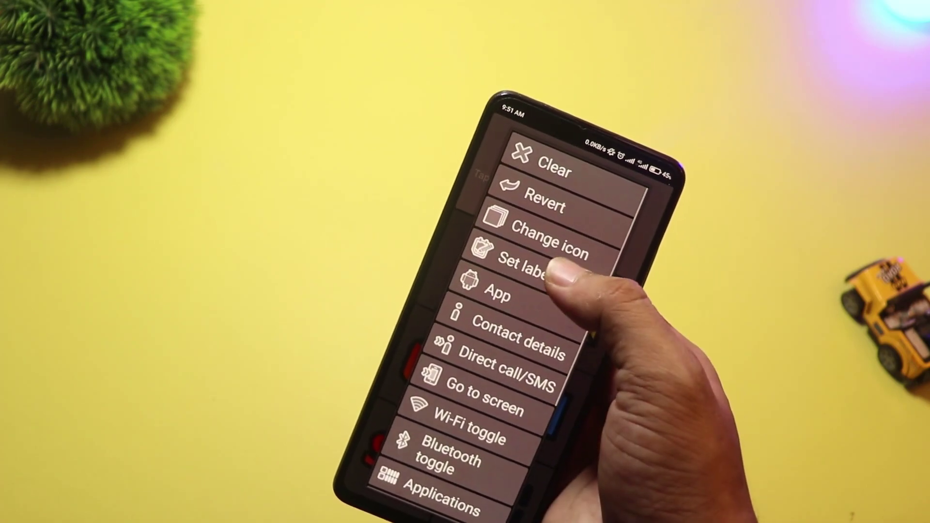
pyautogui.click(550, 232)
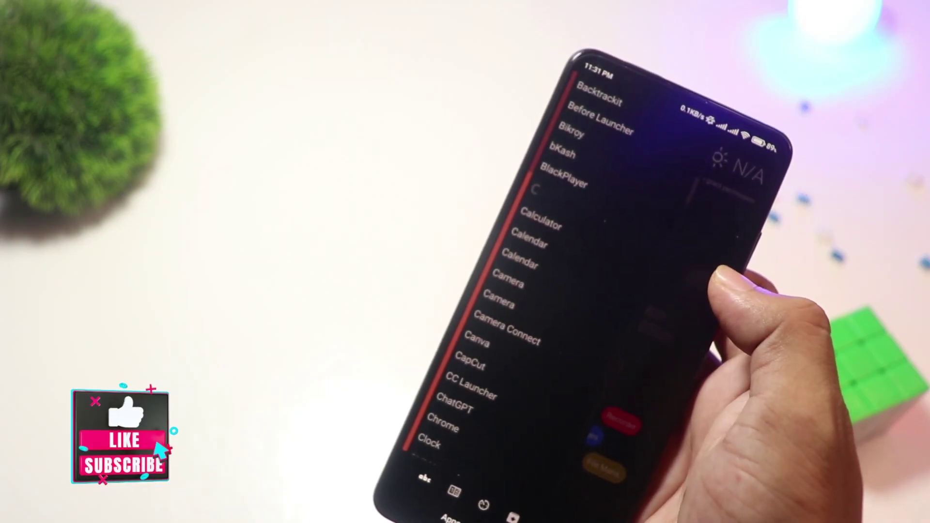
# - Scroll from the app drawer into AIO Launcher's widget feed down to the Euronews RSS widget
pyautogui.scroll(-3)
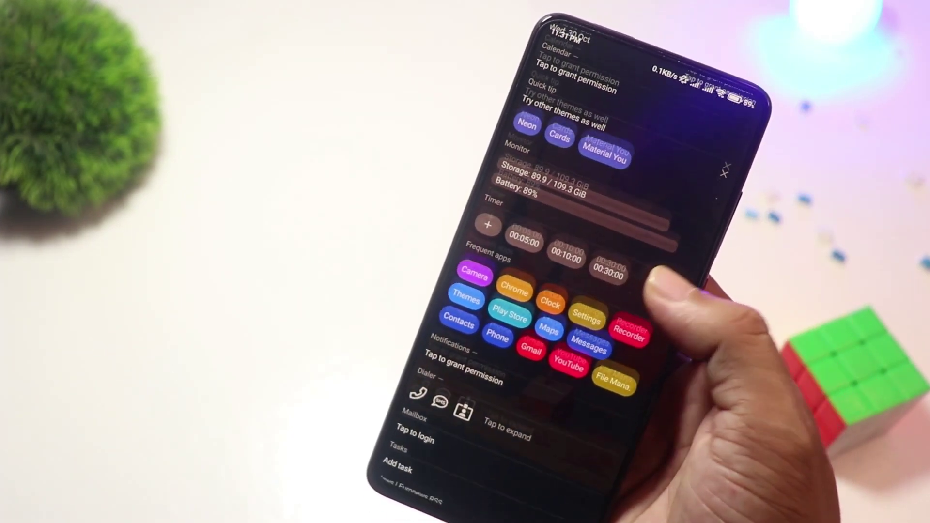
pyautogui.scroll(-3)
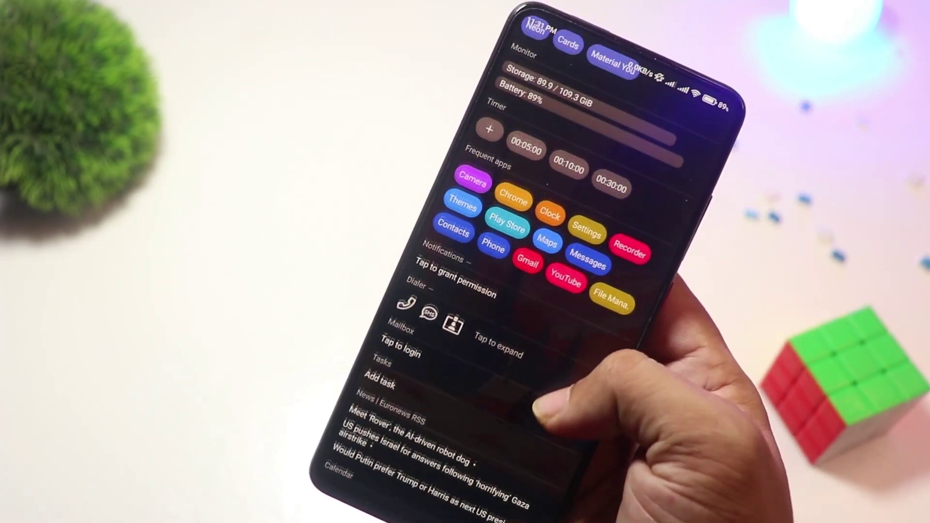